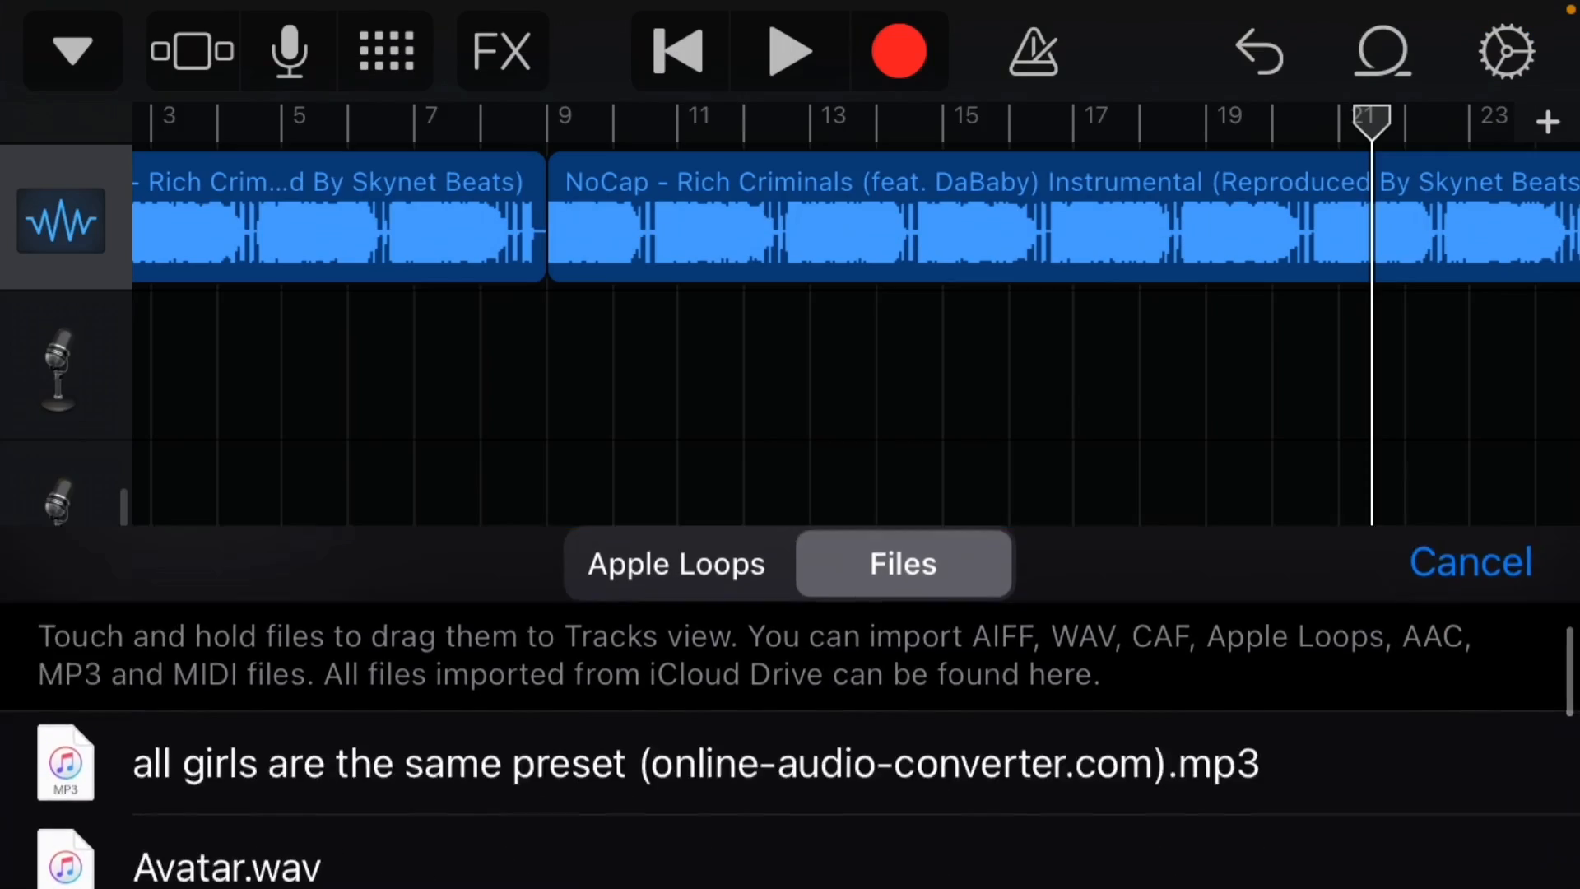
Step: Dismiss the Files import browser and return to the My Songs browser
{"action": "left_click", "coordinate": [1468, 562]}
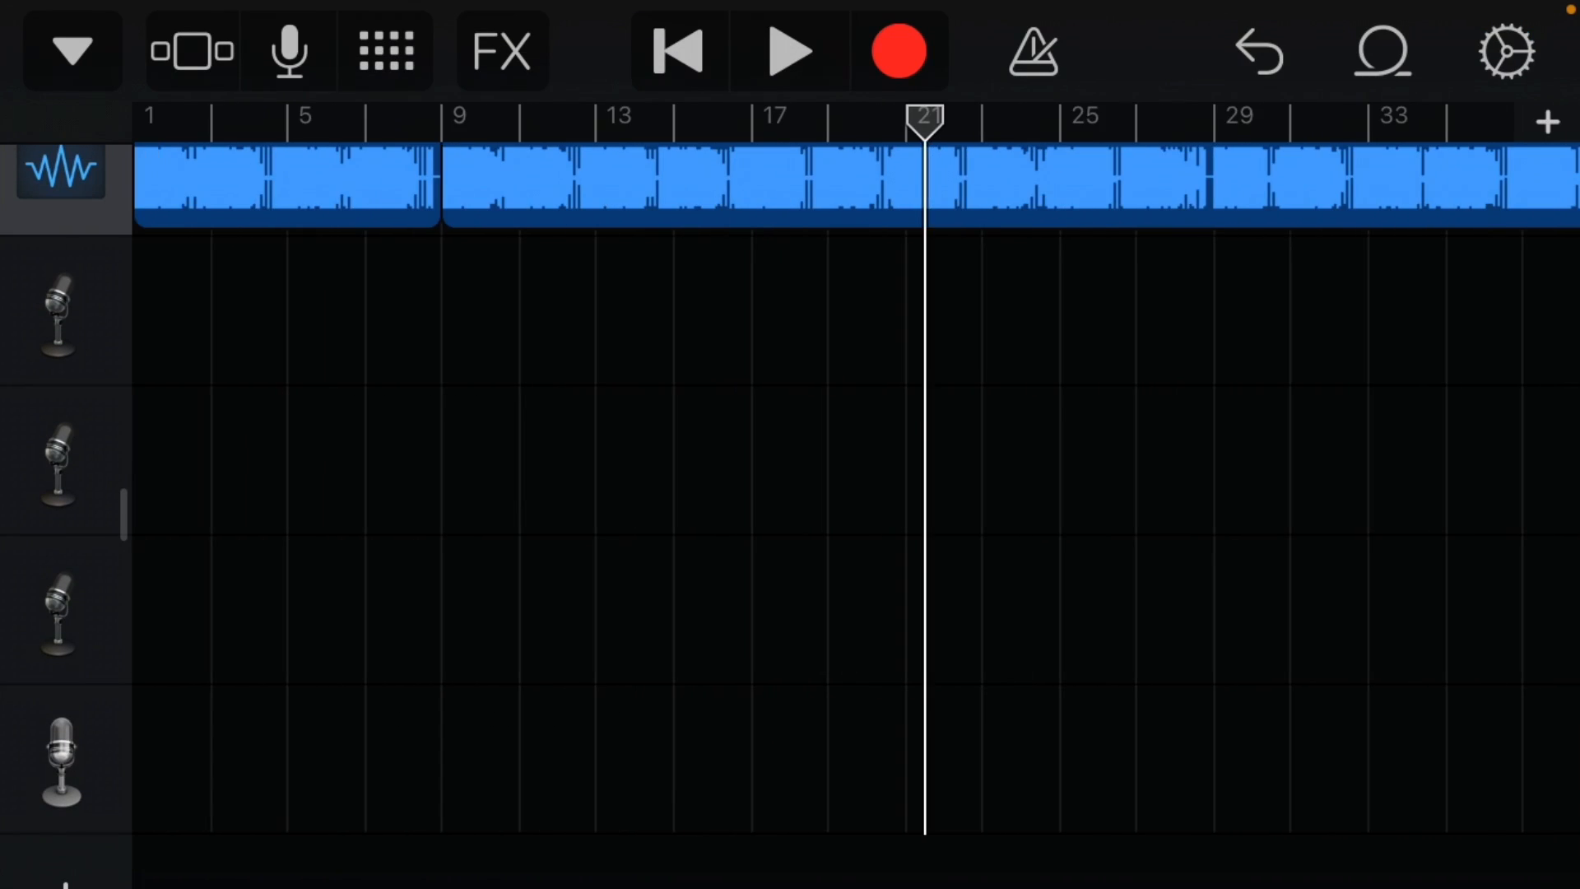
{"action": "scroll", "scroll_direction": "right", "scroll_amount": 3}
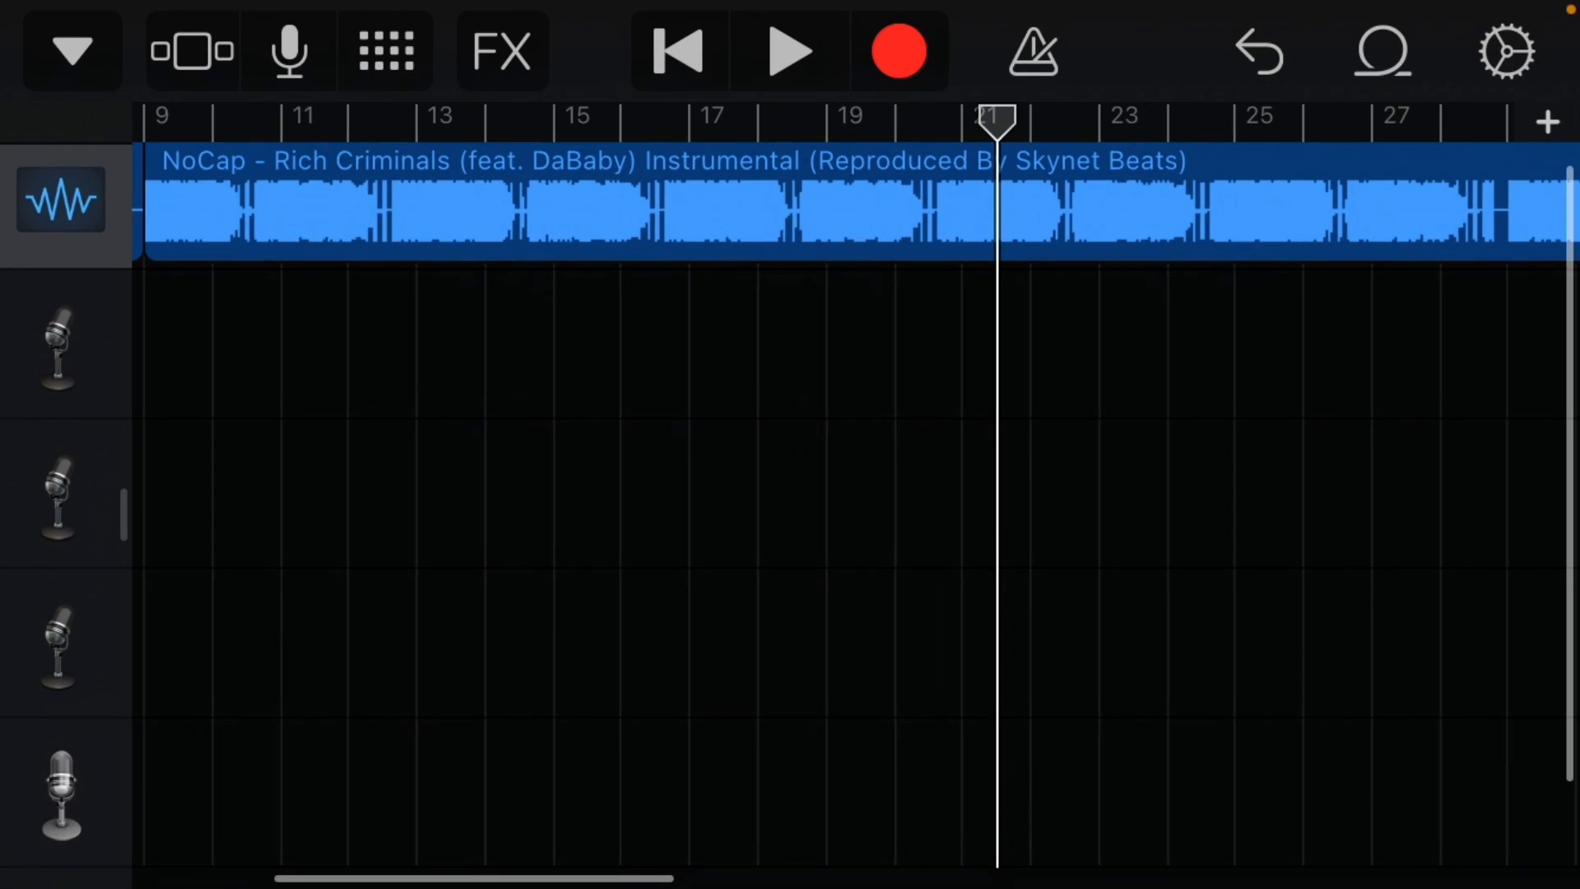
{"action": "left_click", "coordinate": [789, 51]}
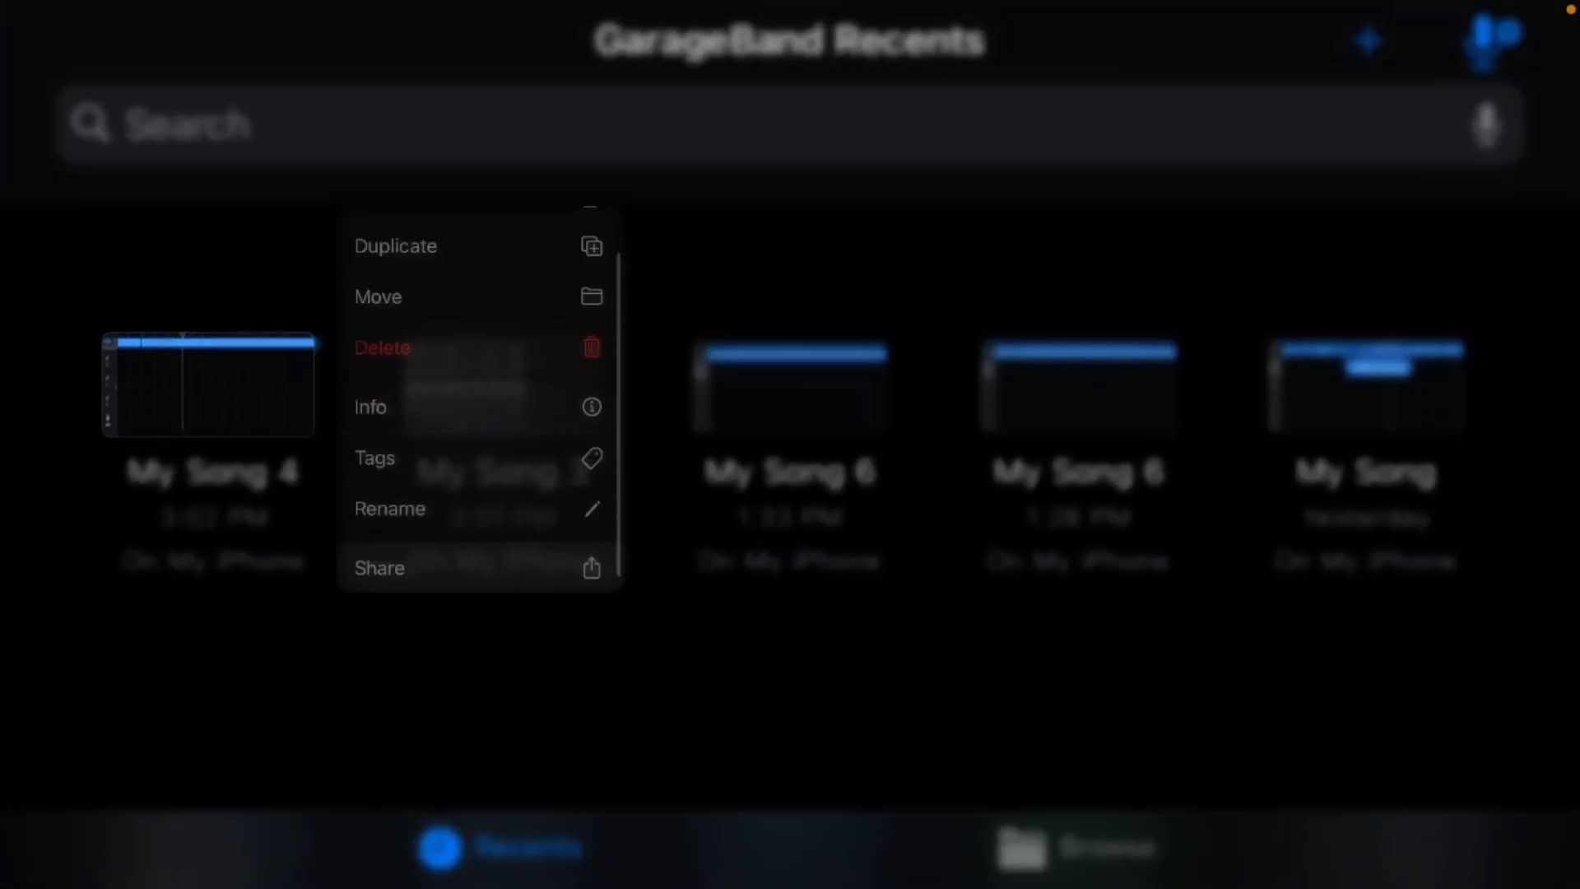
Step: Share My Song 4 as a Project to On My iPhone, replacing the existing file
{"action": "left_click", "coordinate": [378, 568]}
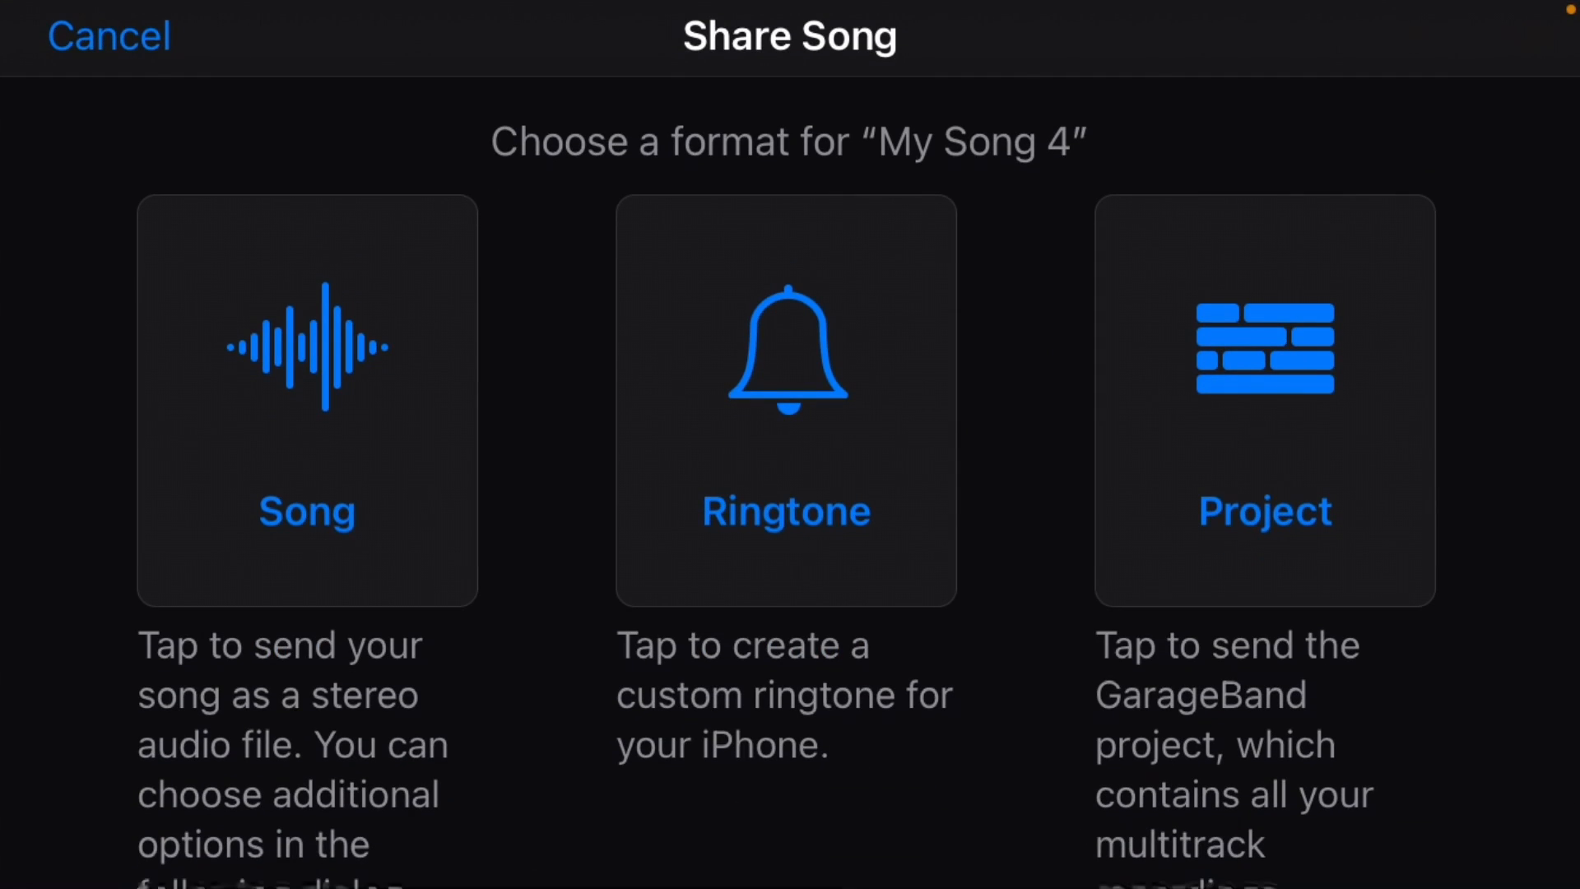
{"action": "left_click", "coordinate": [1264, 403]}
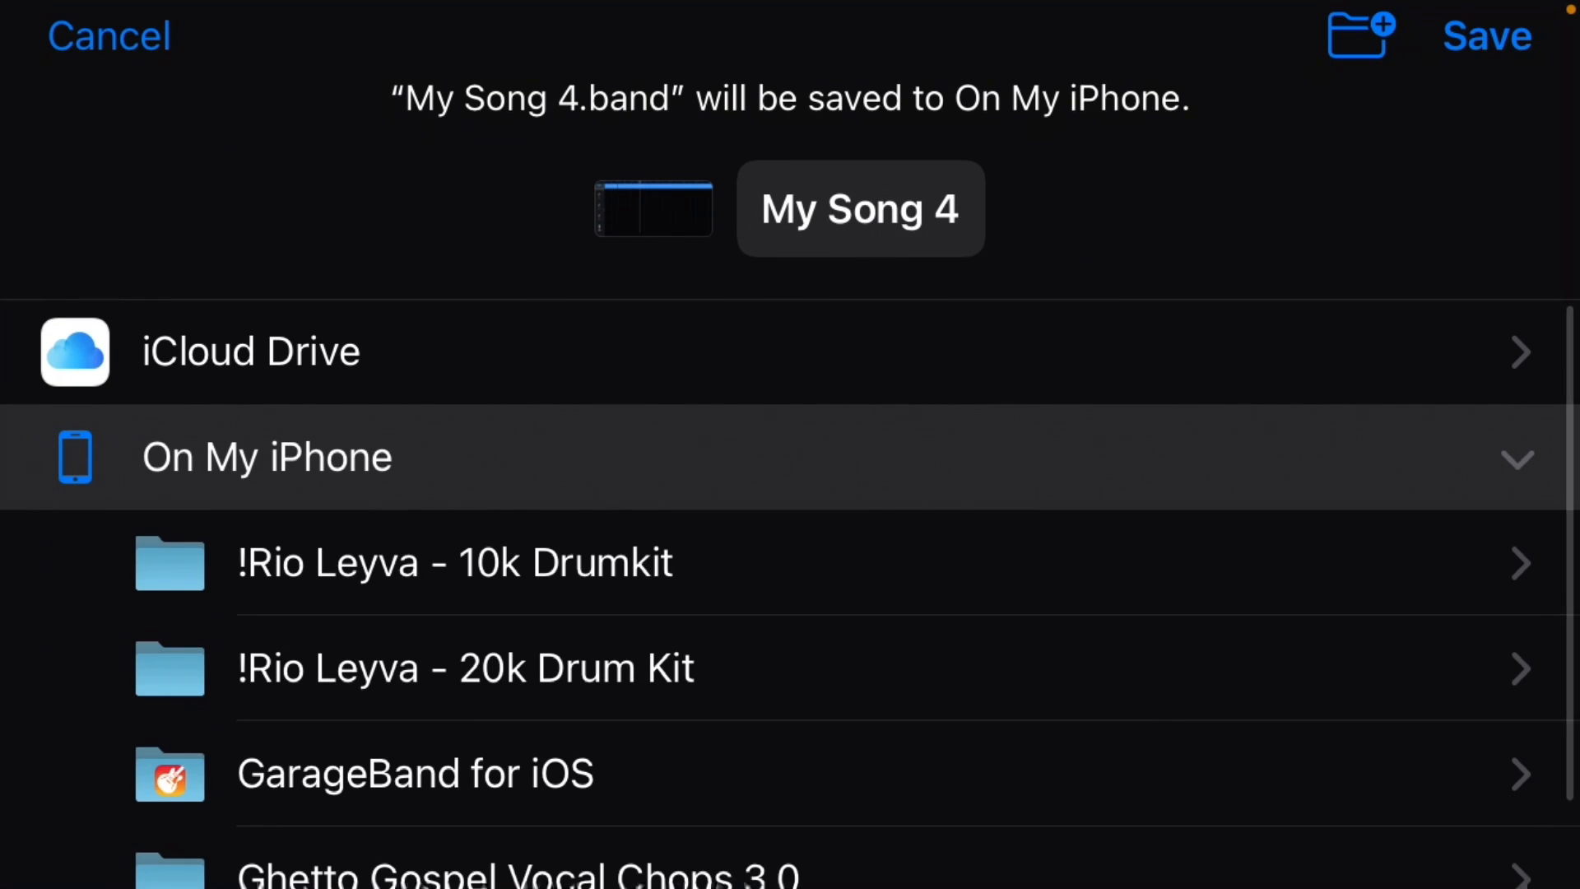
{"action": "left_click", "coordinate": [1487, 35]}
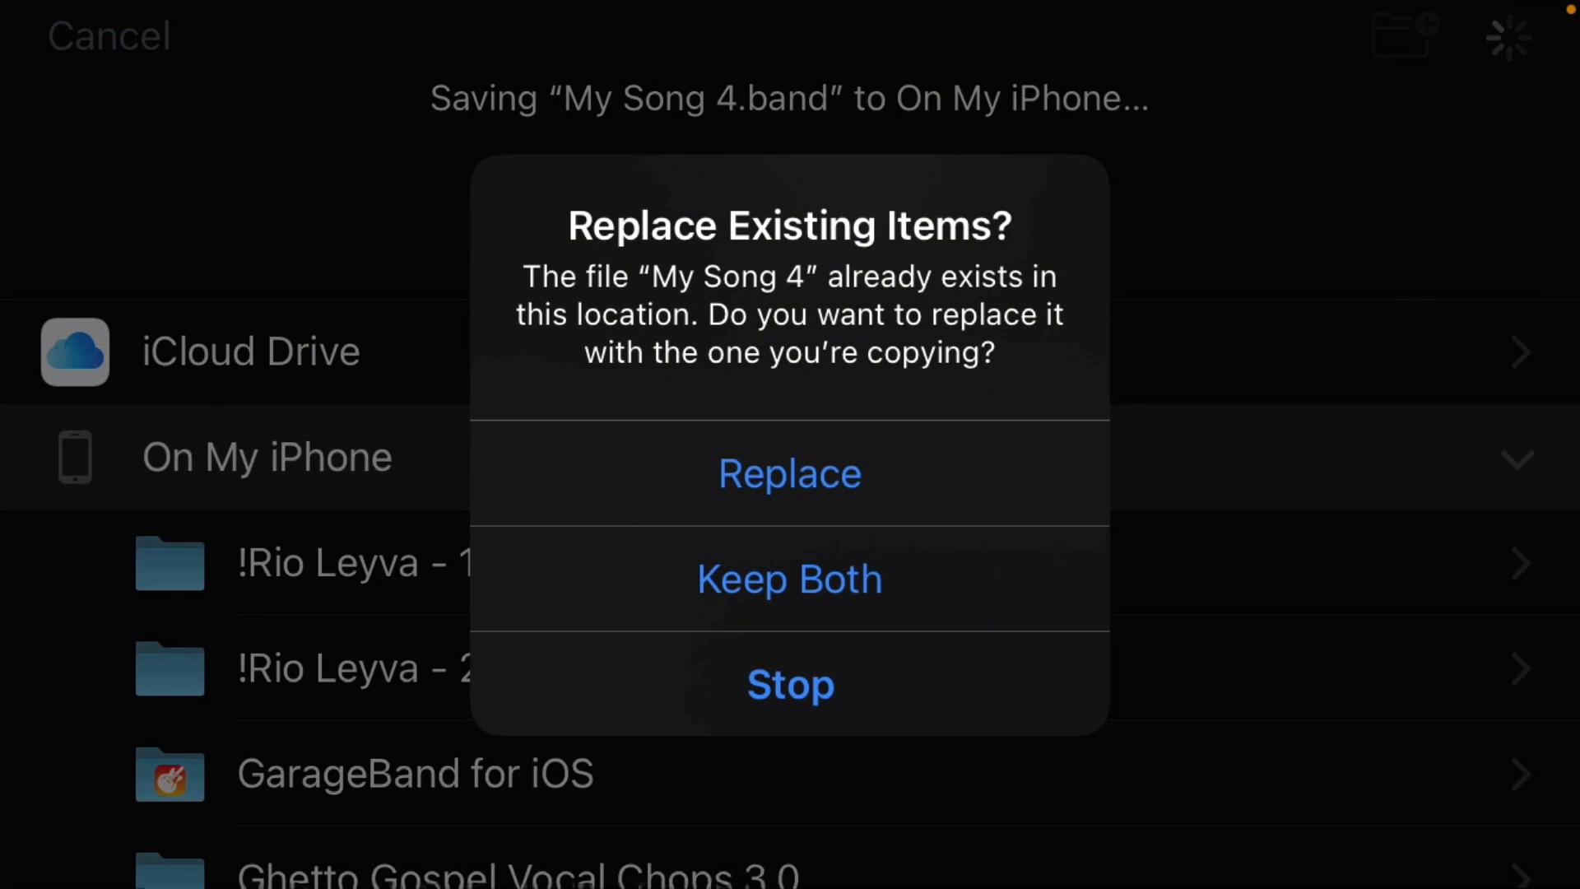
{"action": "left_click", "coordinate": [788, 472]}
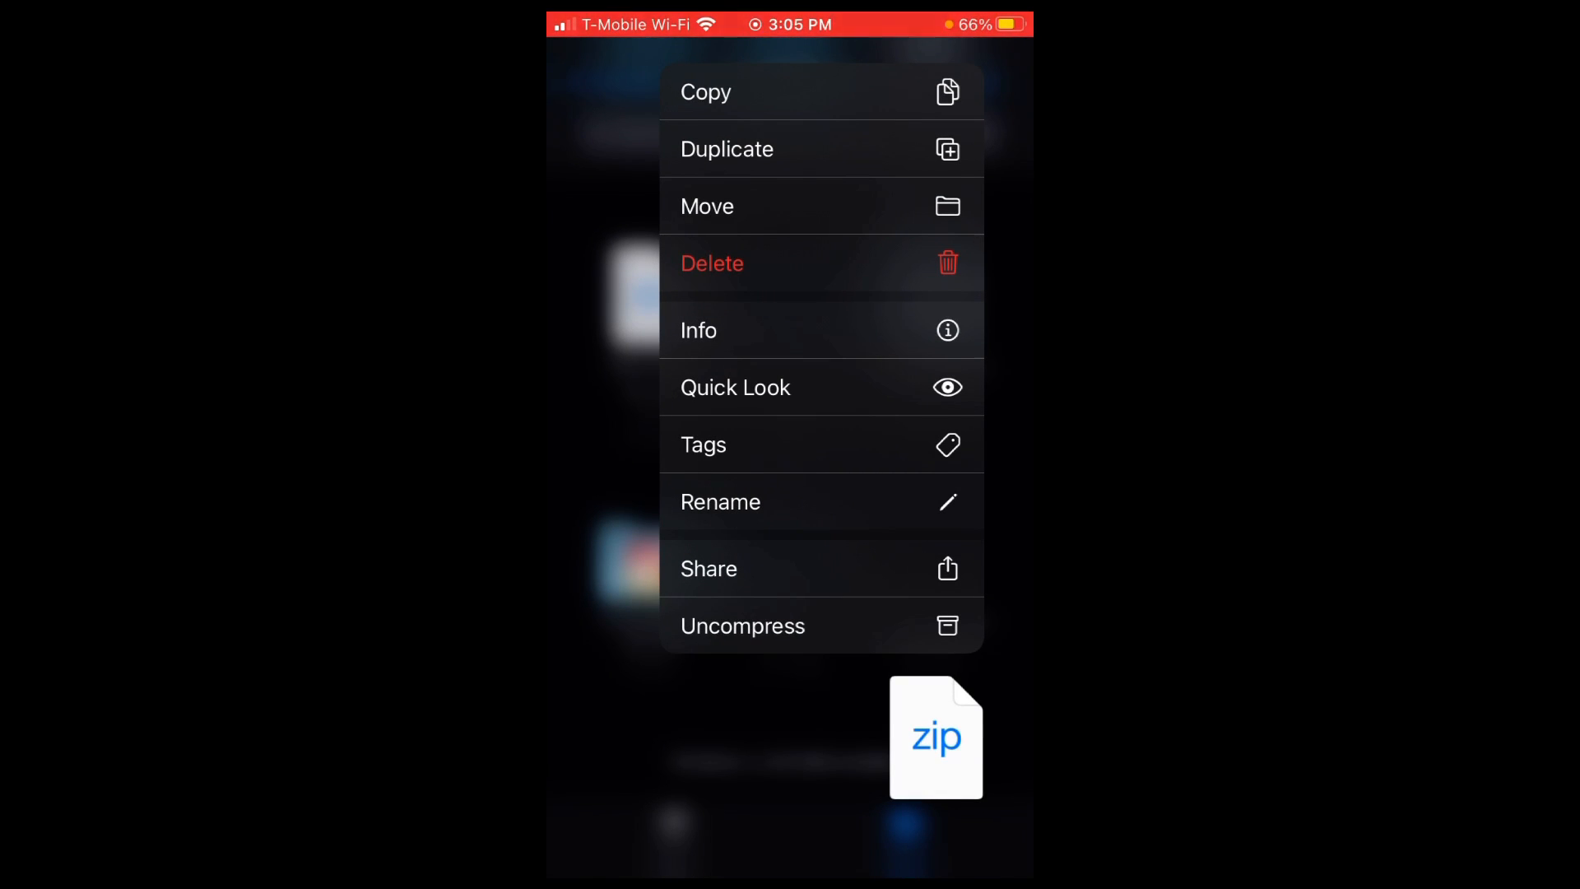
Step: Rename the exported zip archive to 'No cap vox'
{"action": "left_click", "coordinate": [721, 502]}
{"action": "type", "text": "No cap vox"}
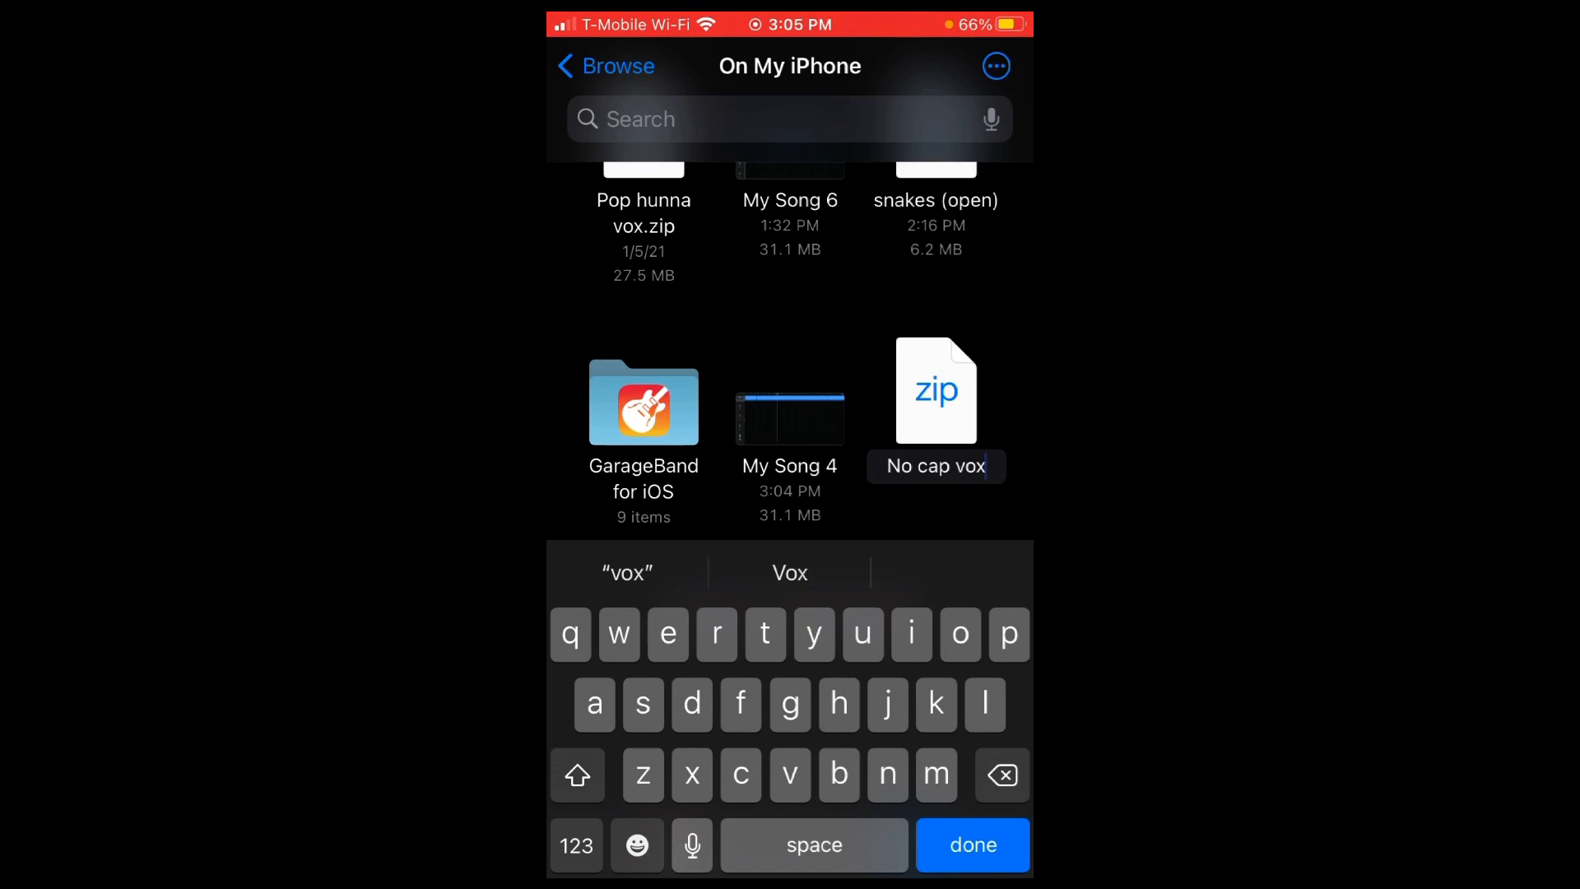
{"action": "left_click", "coordinate": [971, 844]}
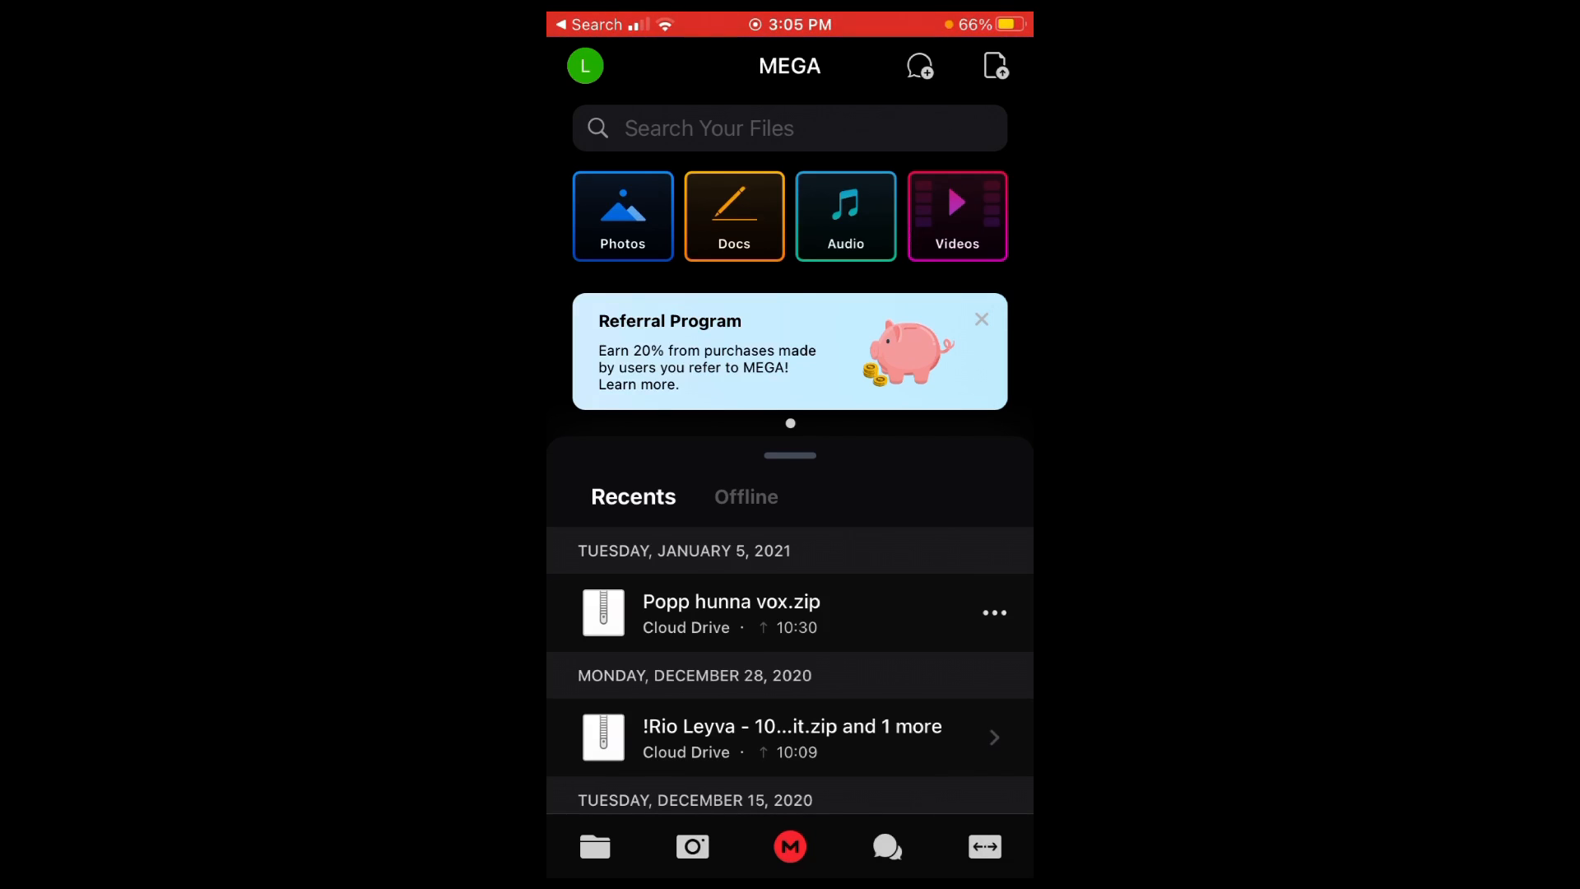
Step: Browse the phone's files and upload No cap vox.zip to the Cloud Drive
{"action": "left_click_drag", "start_coordinate": [790, 456], "coordinate": [790, 136]}
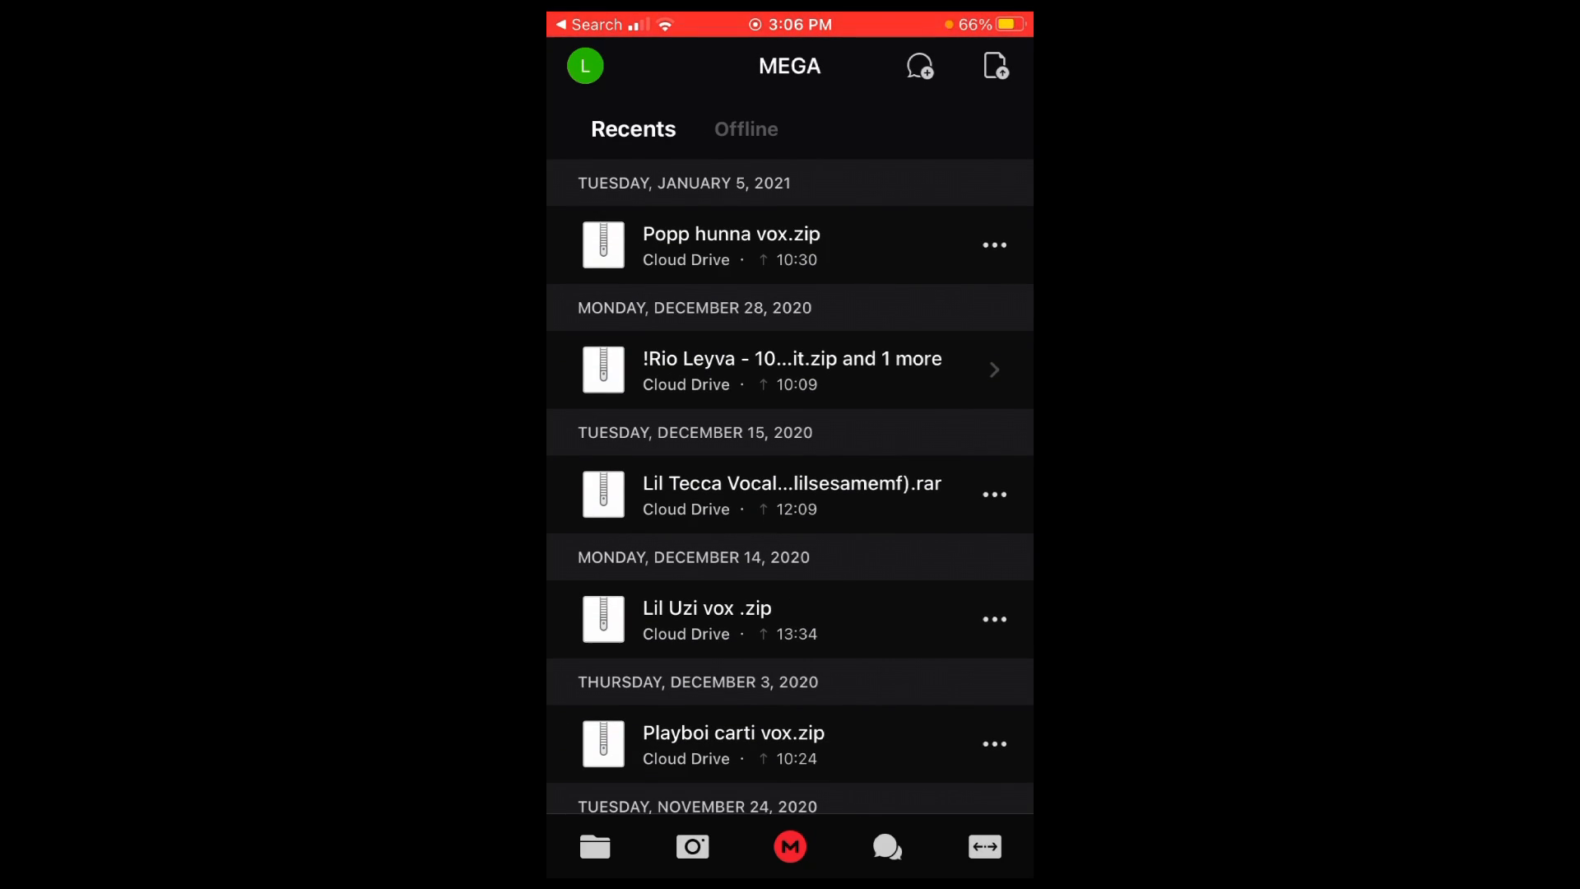
{"action": "scroll", "scroll_direction": "down", "scroll_amount": 3}
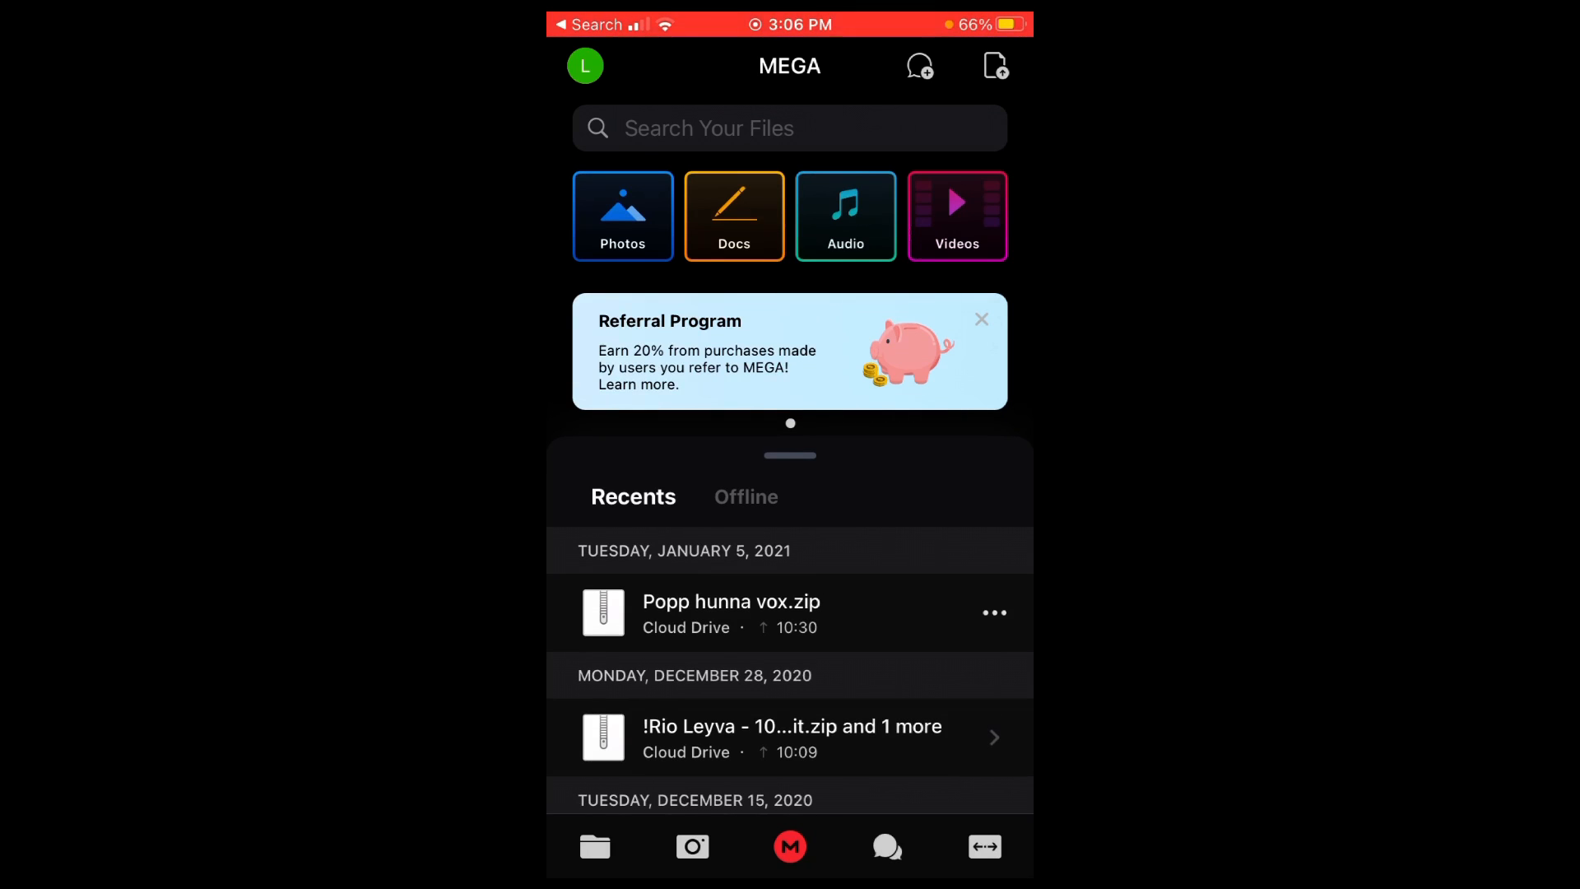
{"action": "left_click", "coordinate": [995, 65]}
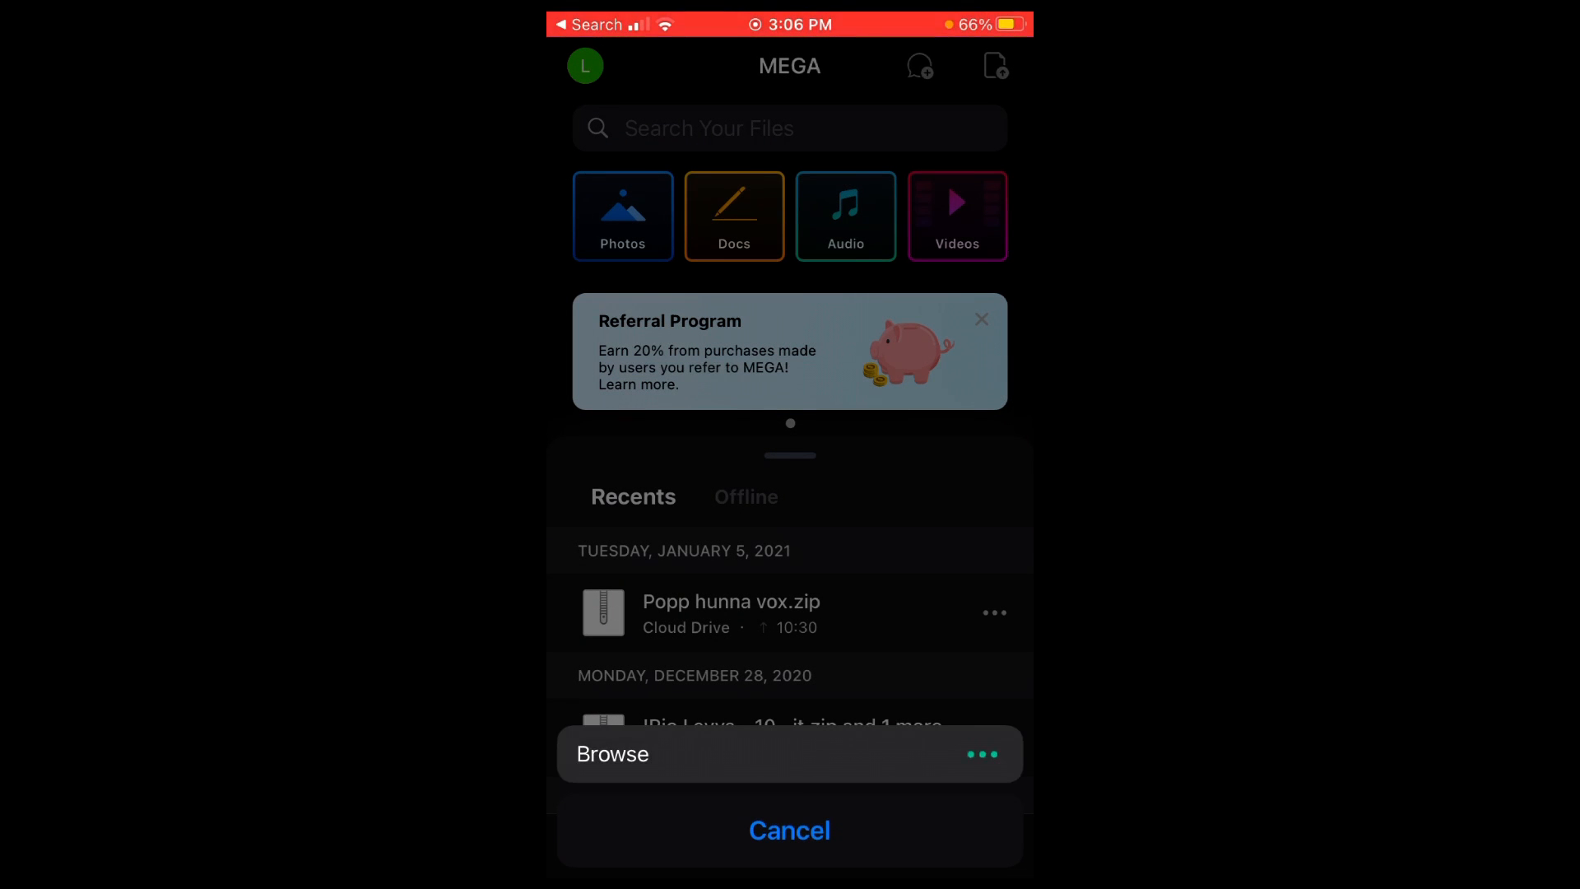
{"action": "left_click", "coordinate": [613, 753]}
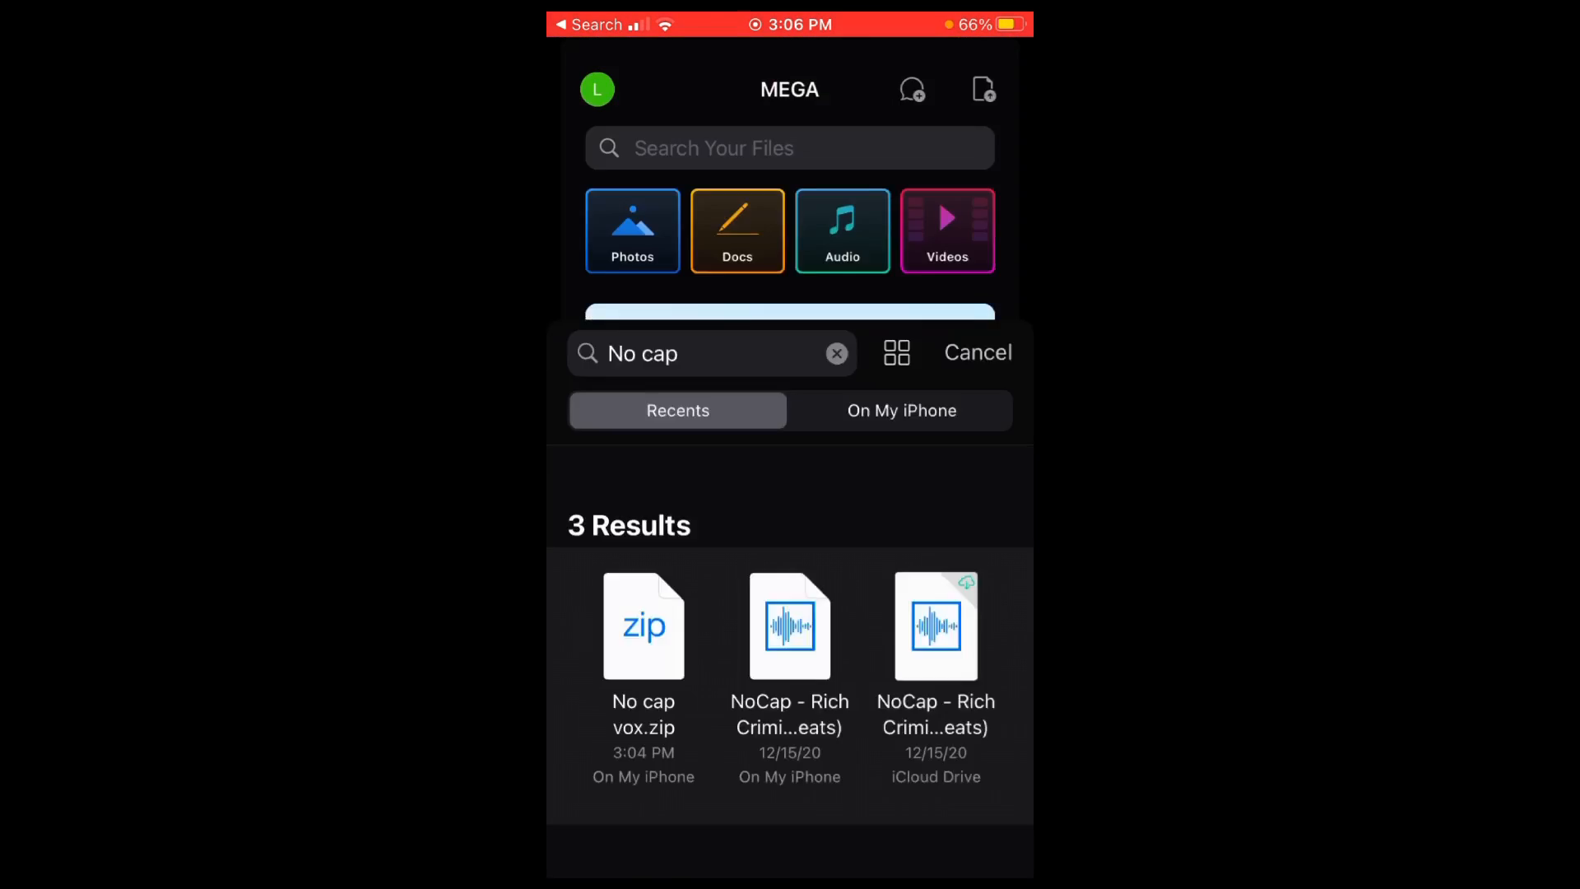
{"action": "left_click", "coordinate": [976, 353]}
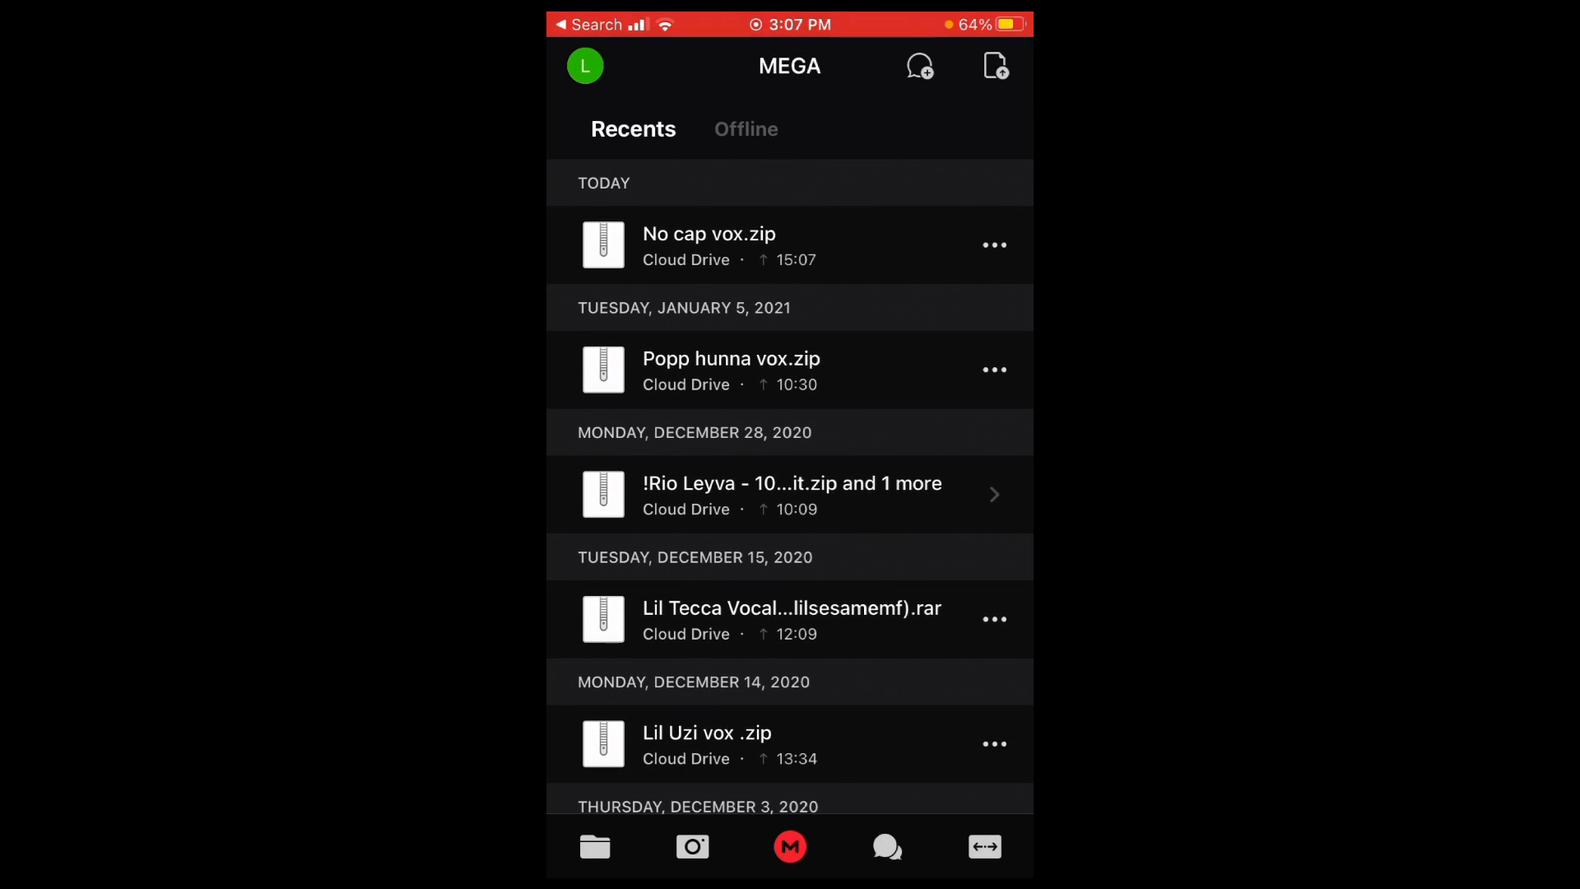
Step: Use Get Link on No cap vox.zip to create a mega.nz download URL
{"action": "left_click", "coordinate": [994, 245]}
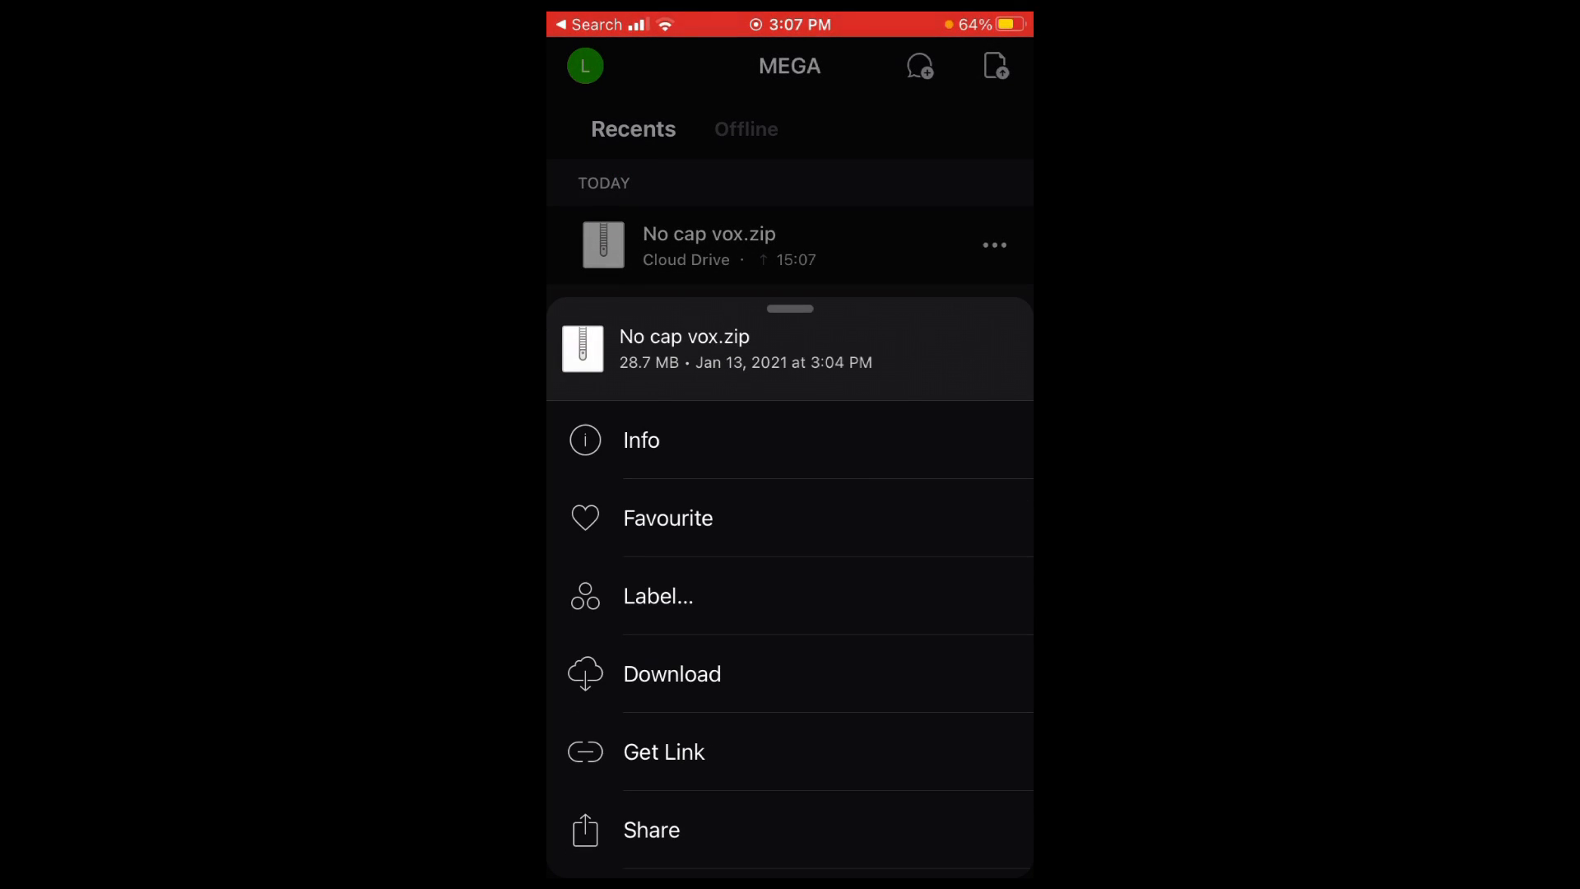
{"action": "left_click", "coordinate": [663, 752]}
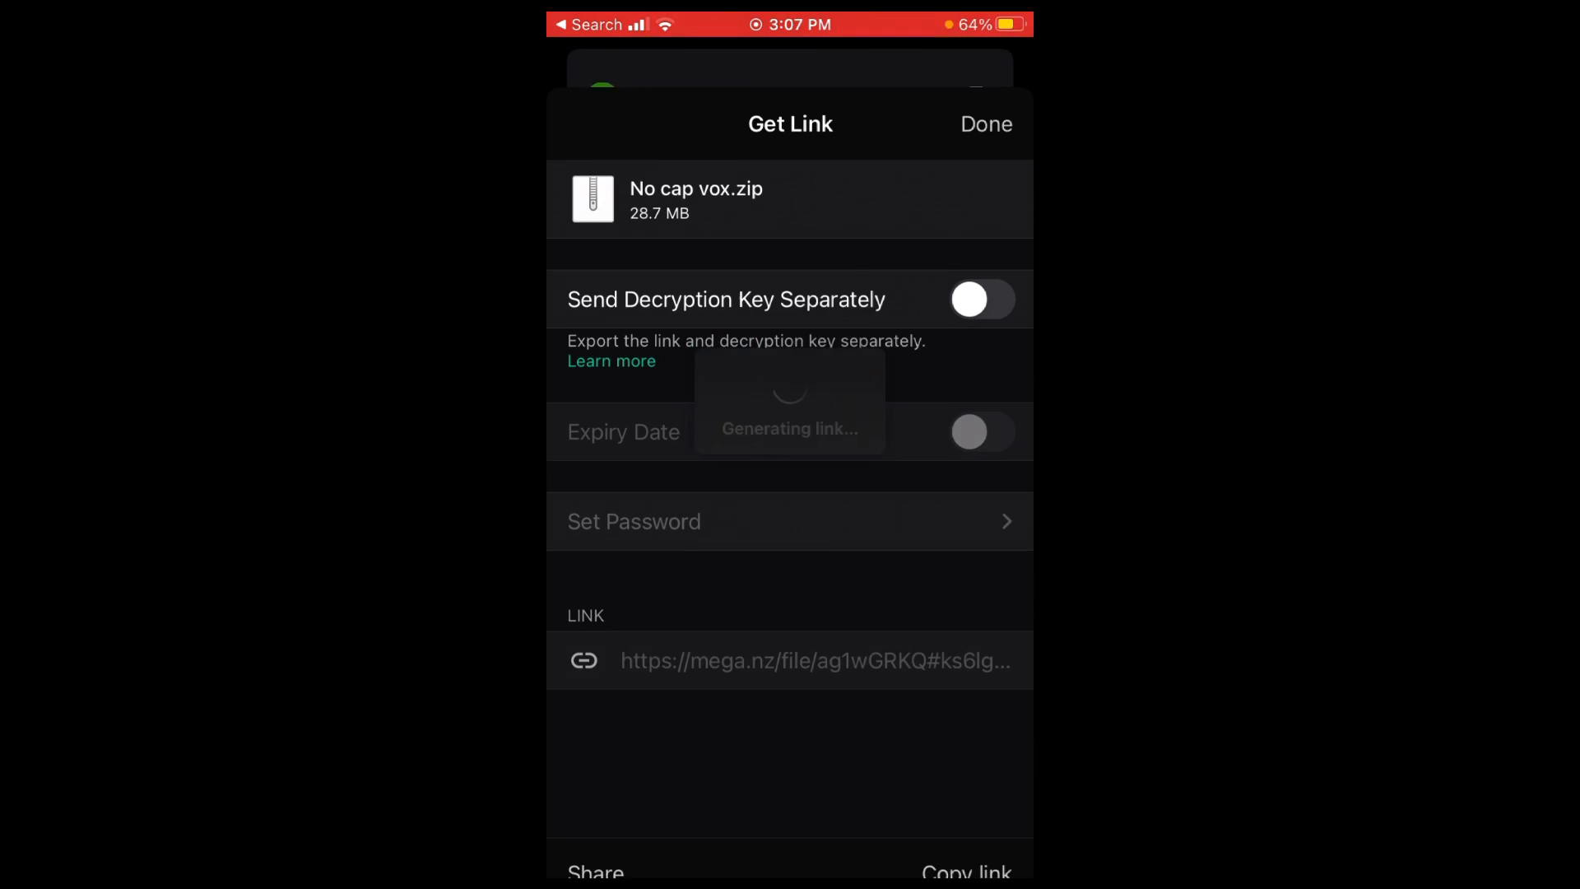